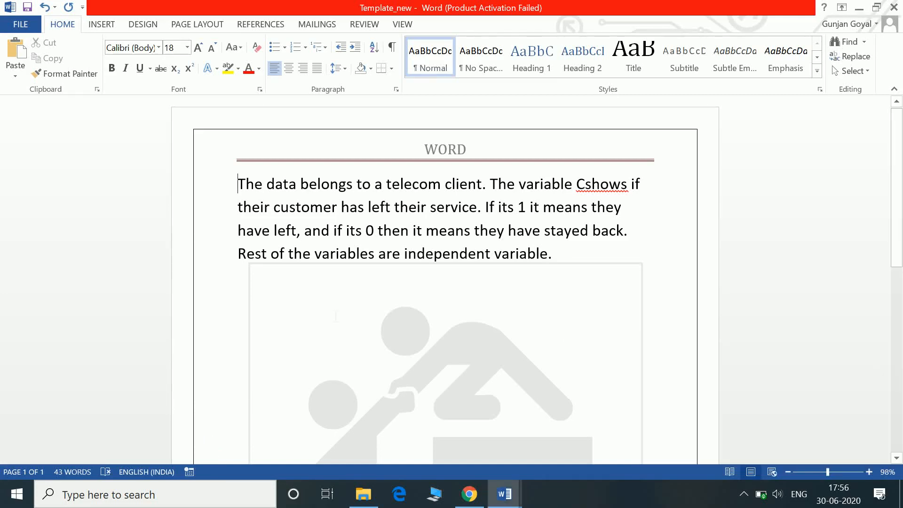
{"action": "mouse_move", "coordinate": [135, 260]}
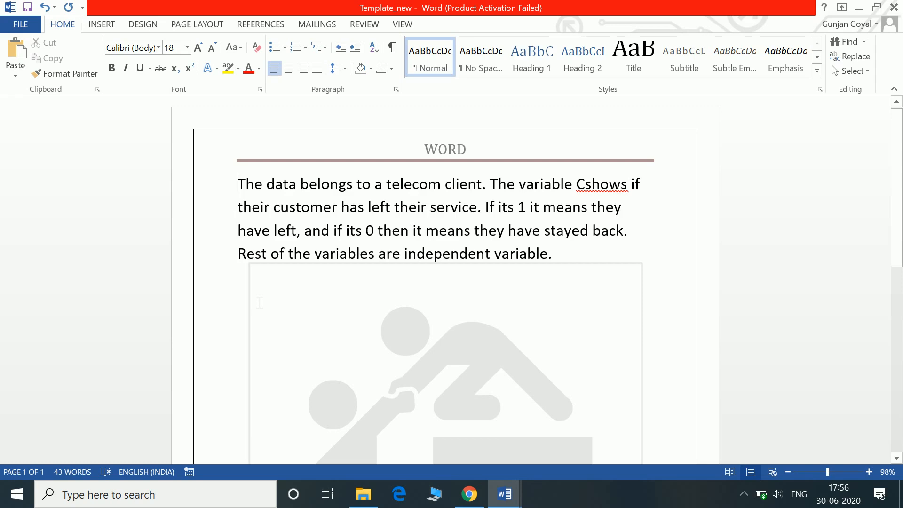
- Make the telecom-client paragraph justified after removing the trial bold and italic formatting
{"action": "left_click", "coordinate": [111, 68]}
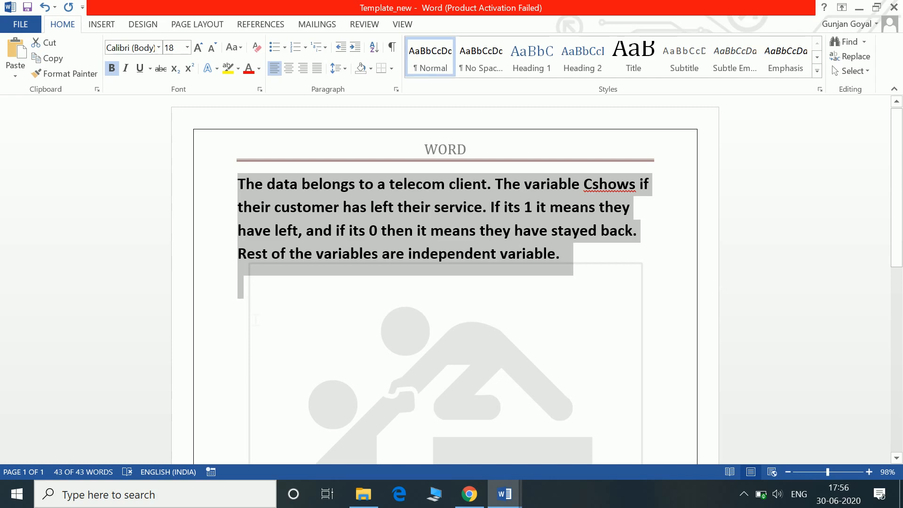
{"action": "left_click", "coordinate": [288, 68]}
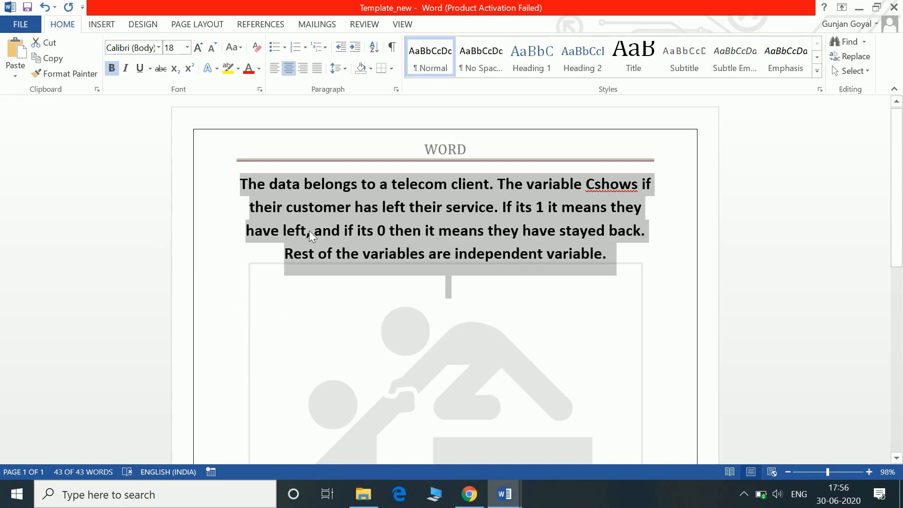
{"action": "mouse_move", "coordinate": [303, 238]}
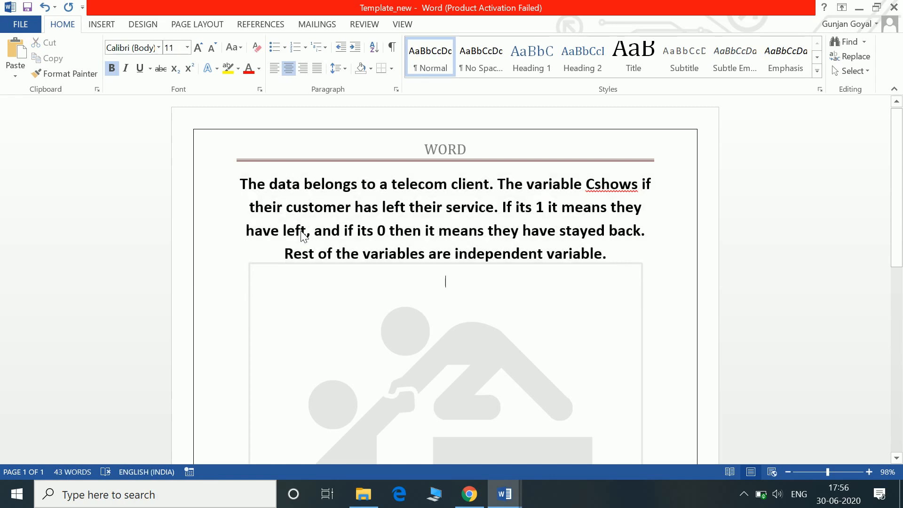
{"action": "left_click", "coordinate": [847, 42]}
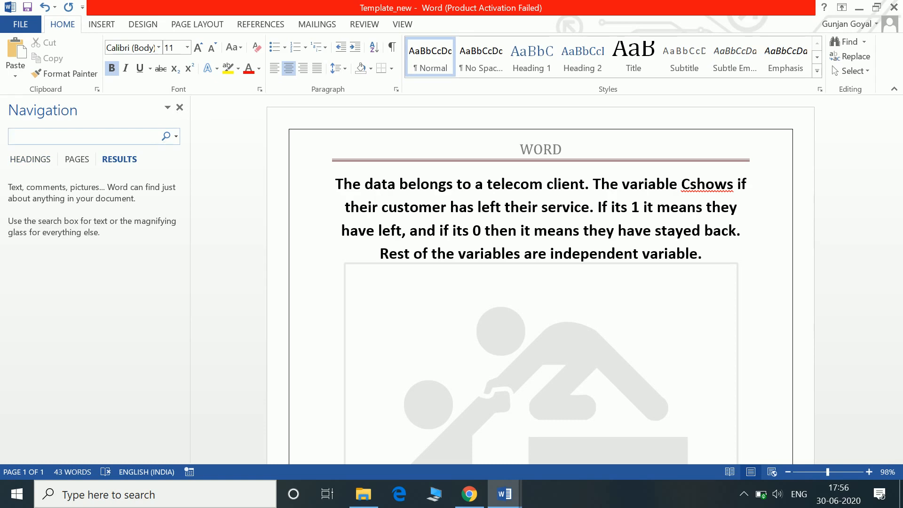
{"action": "left_click", "coordinate": [179, 107]}
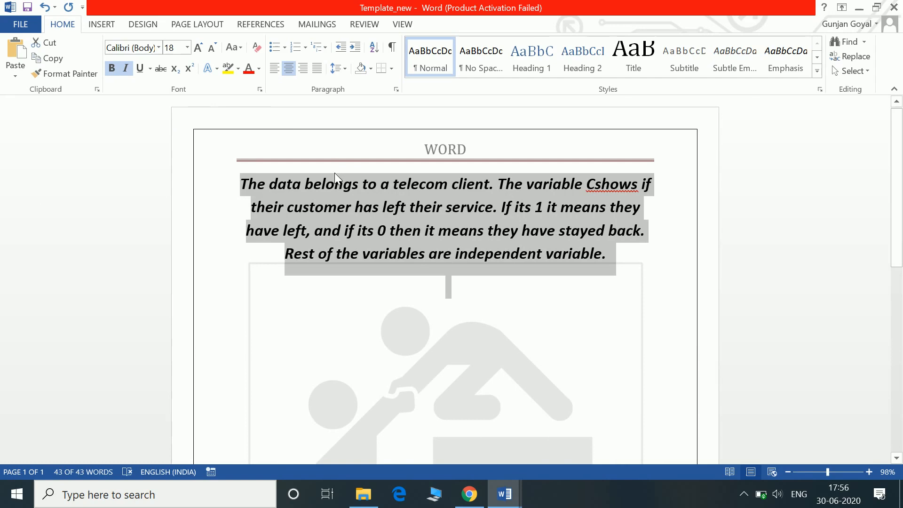
{"action": "mouse_move", "coordinate": [301, 212]}
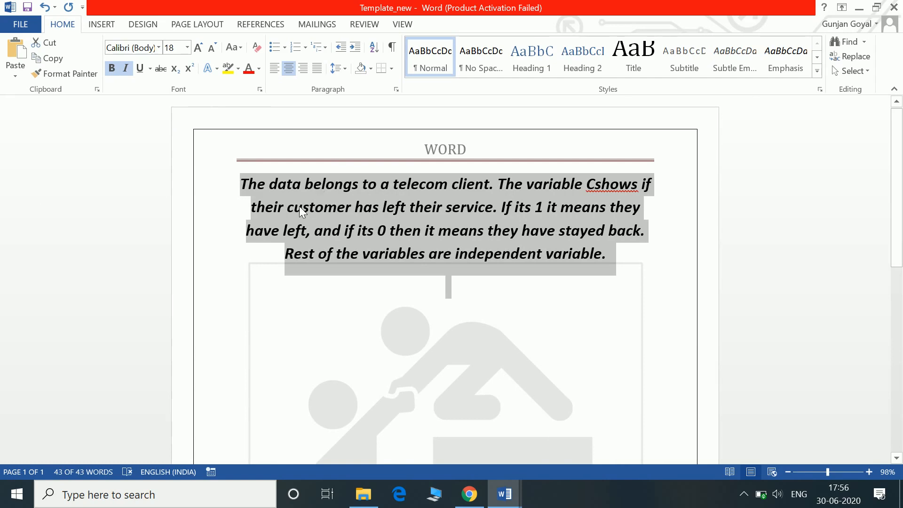
{"action": "left_click", "coordinate": [125, 68]}
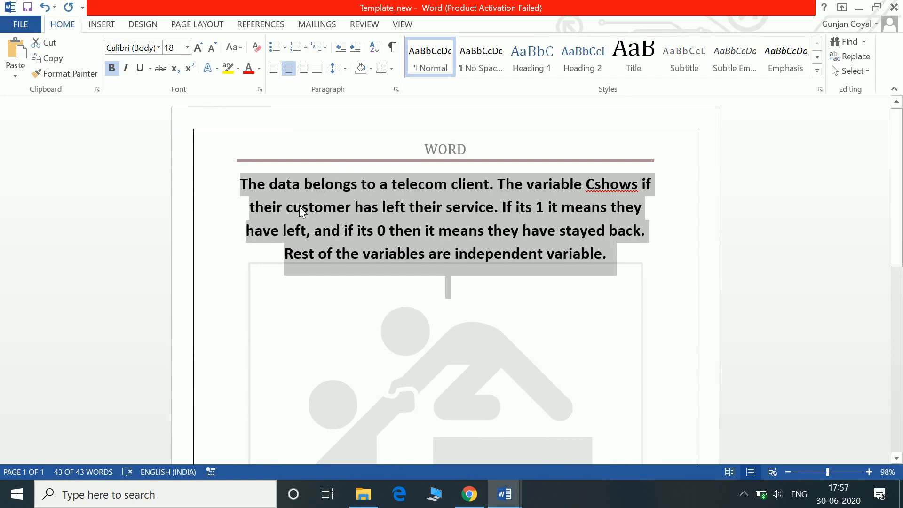
{"action": "left_click", "coordinate": [111, 69]}
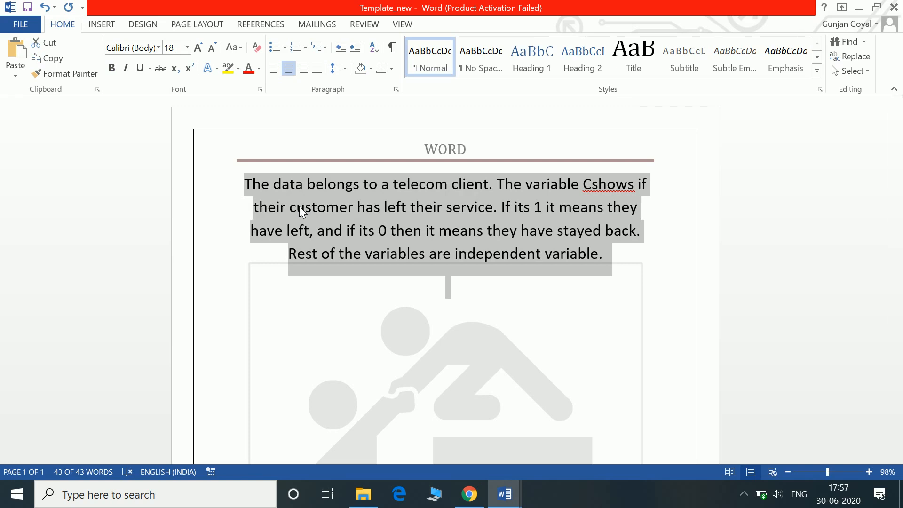
{"action": "left_click", "coordinate": [317, 69]}
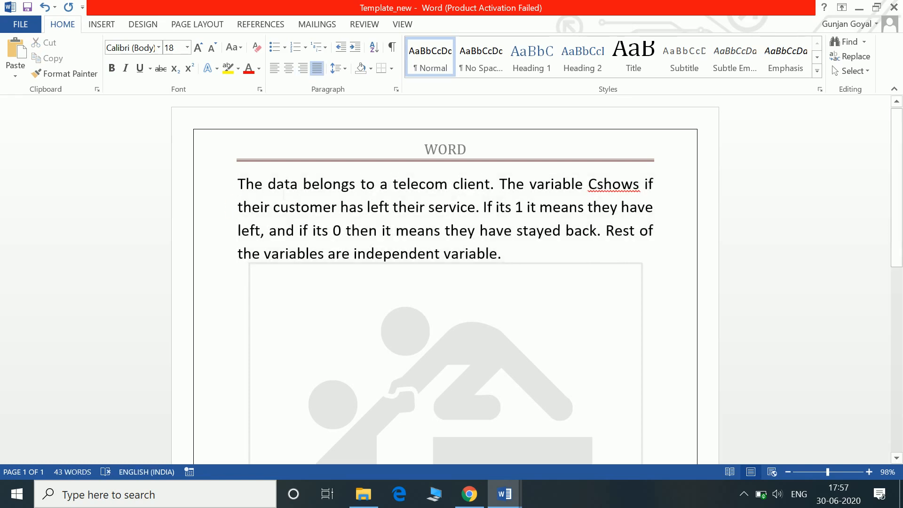
{"action": "left_click", "coordinate": [517, 259]}
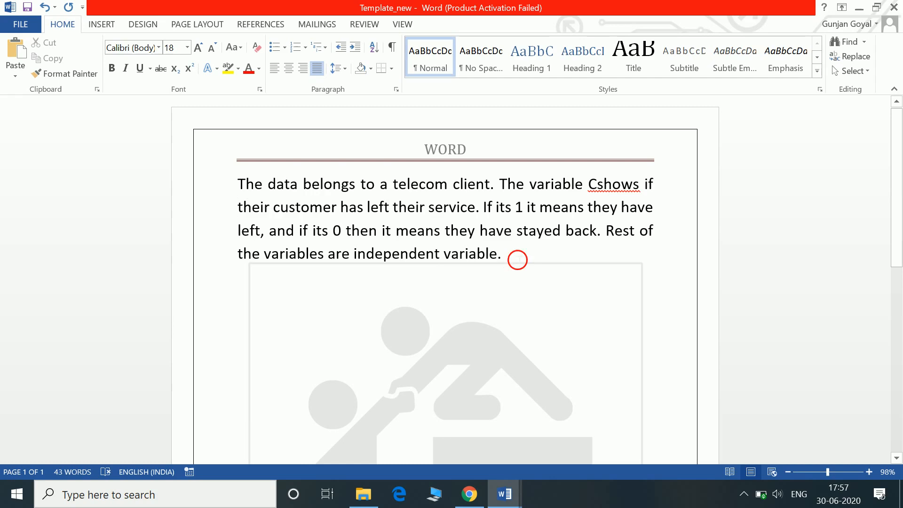
- Right-align the telecom-client paragraph after briefly opening a blank new document
{"action": "left_click_drag", "start_coordinate": [237, 184], "coordinate": [501, 253]}
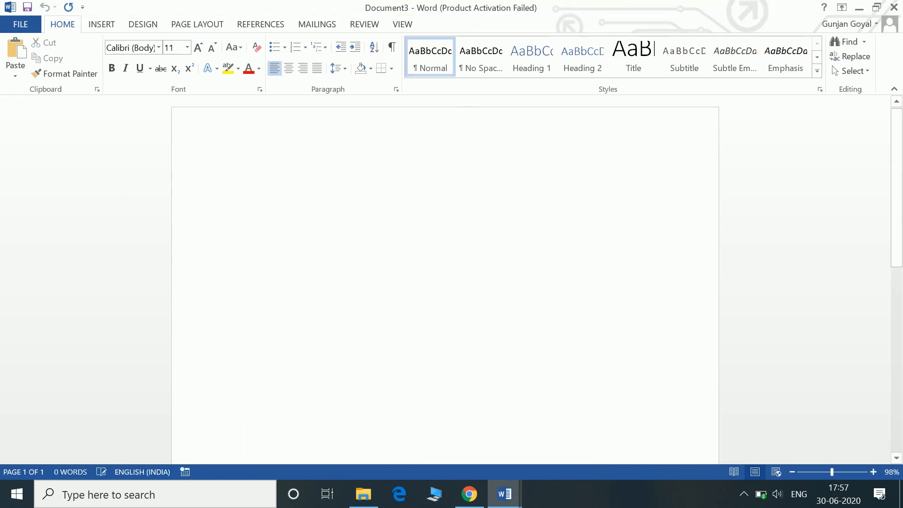
{"action": "left_click", "coordinate": [237, 180]}
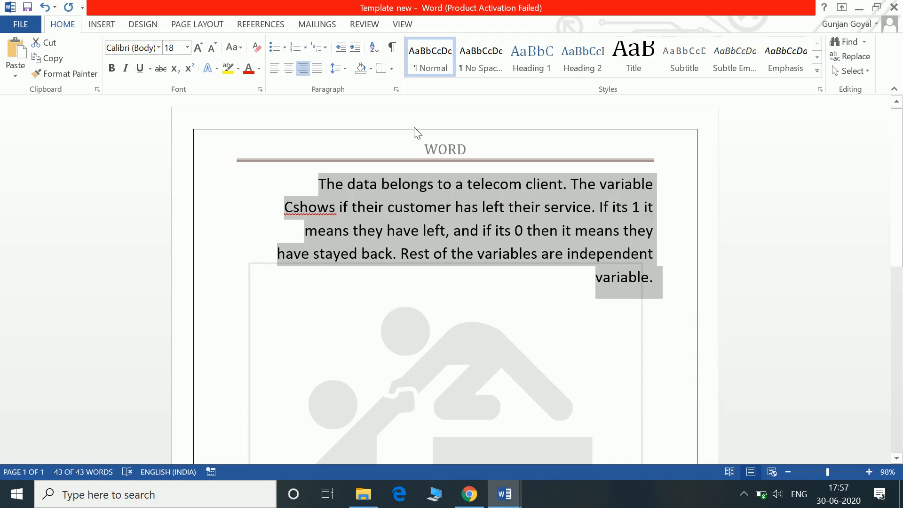
{"action": "mouse_move", "coordinate": [615, 281]}
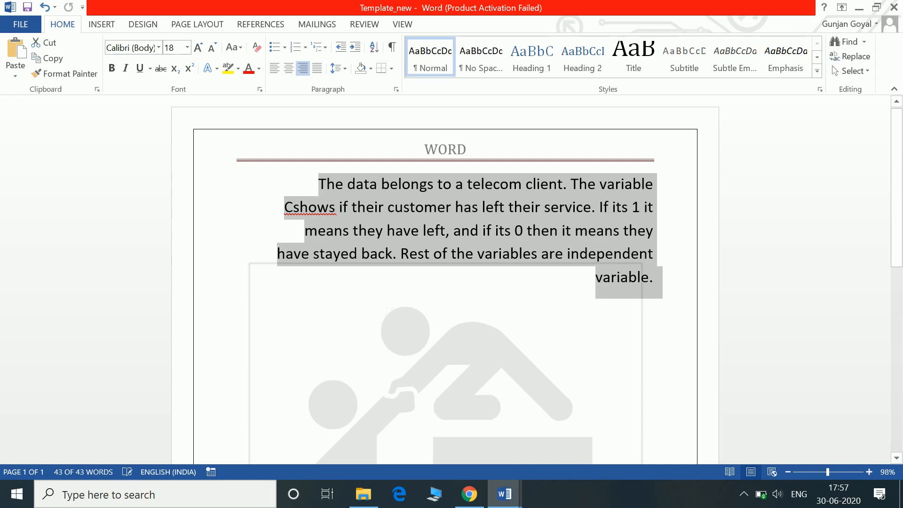
- Switch the telecom-client paragraph from right-aligned to left, then back to justified
{"action": "left_click", "coordinate": [139, 68]}
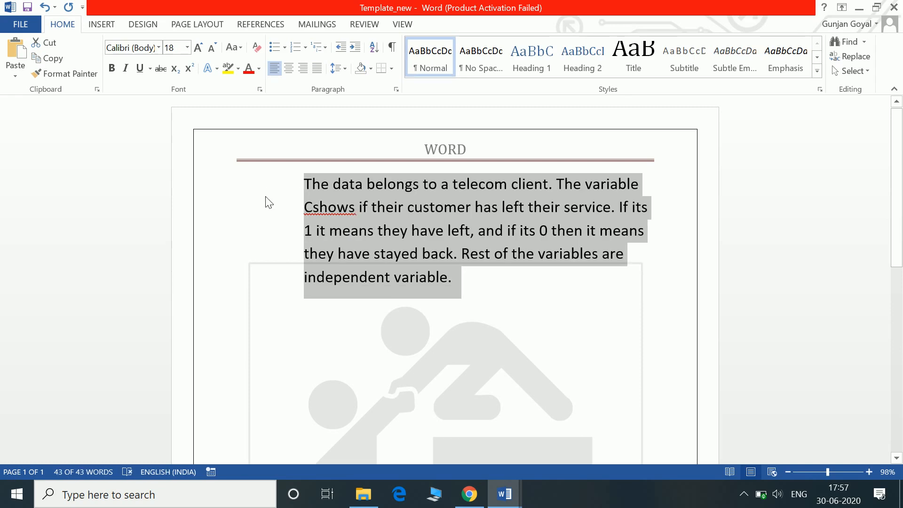
{"action": "left_click", "coordinate": [317, 68]}
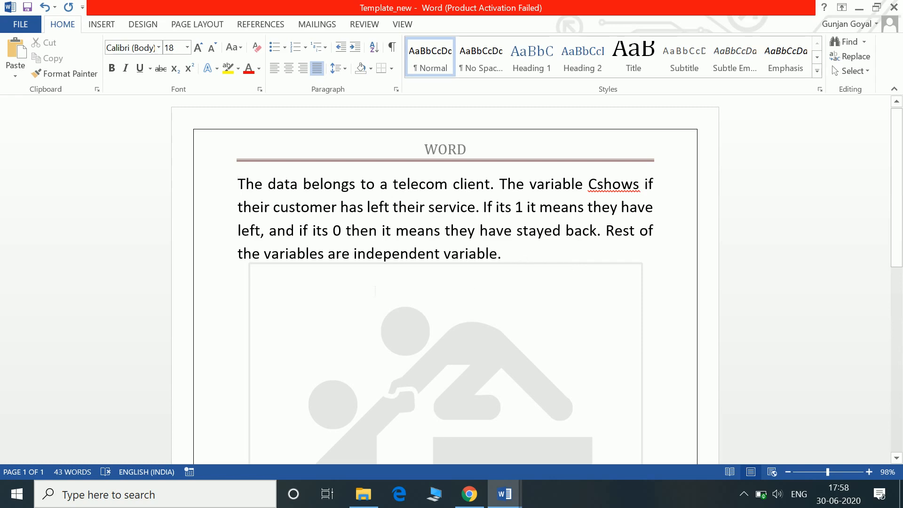
- Paste a bold HTML copy of the paragraph below the original, cancelling Paste Special
{"action": "key", "text": "ctrl+v"}
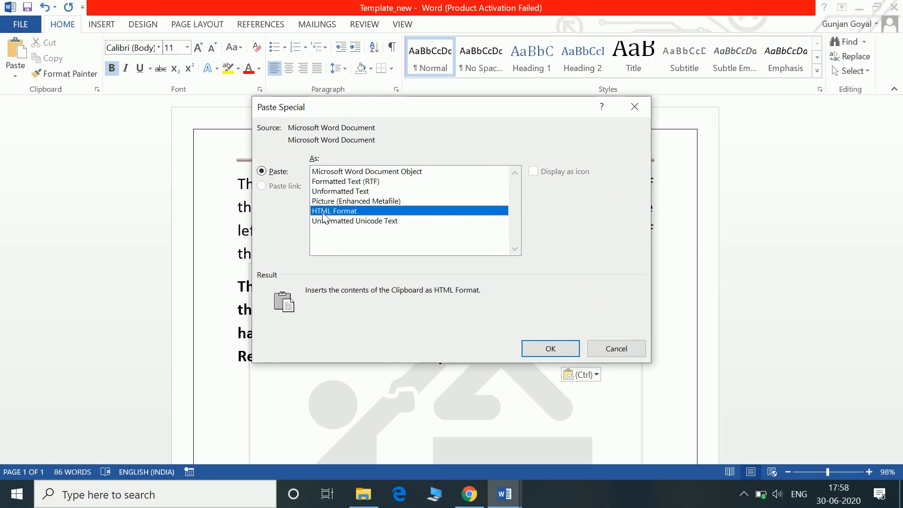
{"action": "mouse_move", "coordinate": [369, 236]}
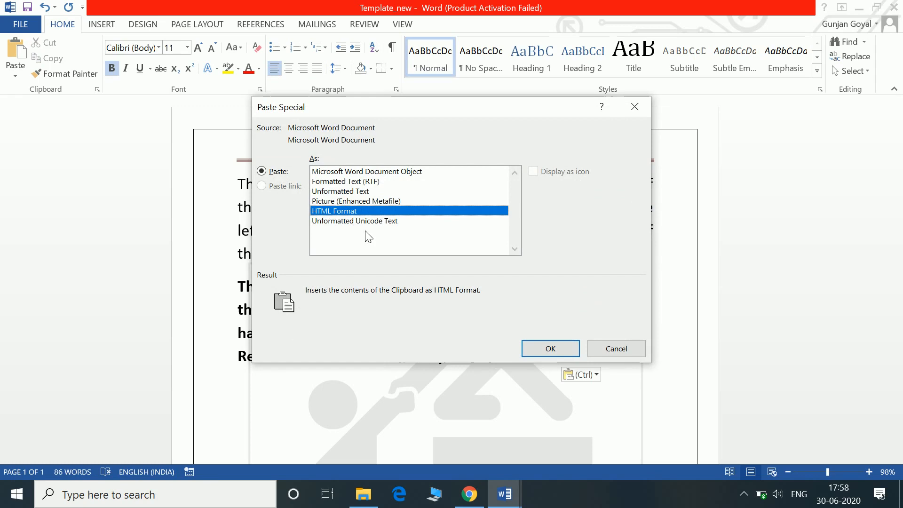
{"action": "mouse_move", "coordinate": [616, 364]}
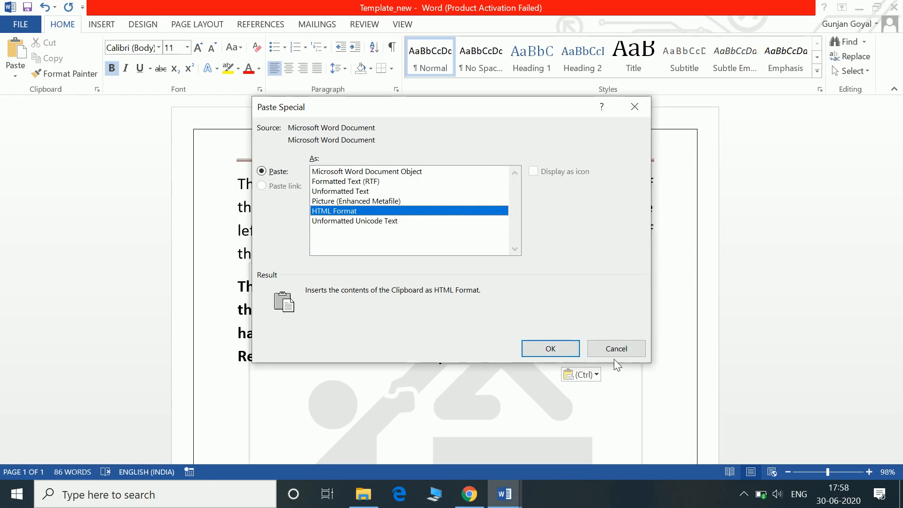
{"action": "left_click", "coordinate": [550, 348]}
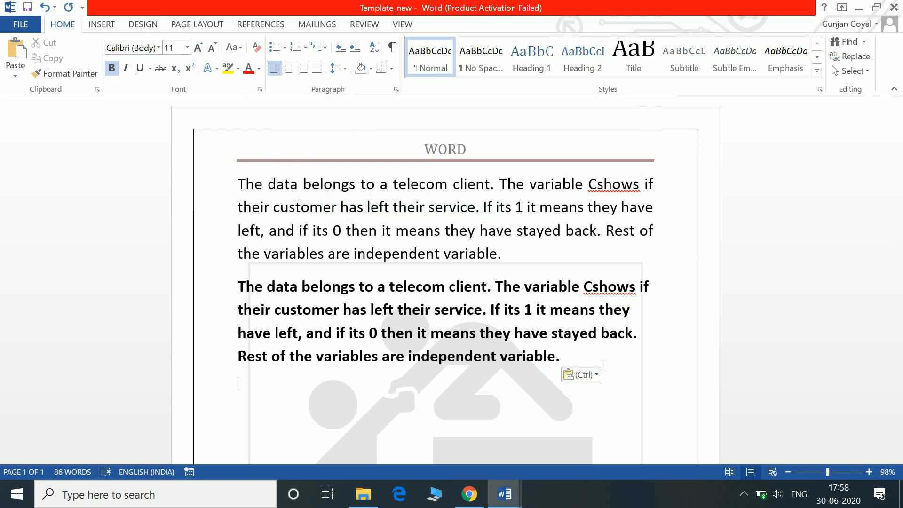
- Insert a page break after the bold pasted paragraph to create a second page
{"action": "key", "text": "ctrl+v"}
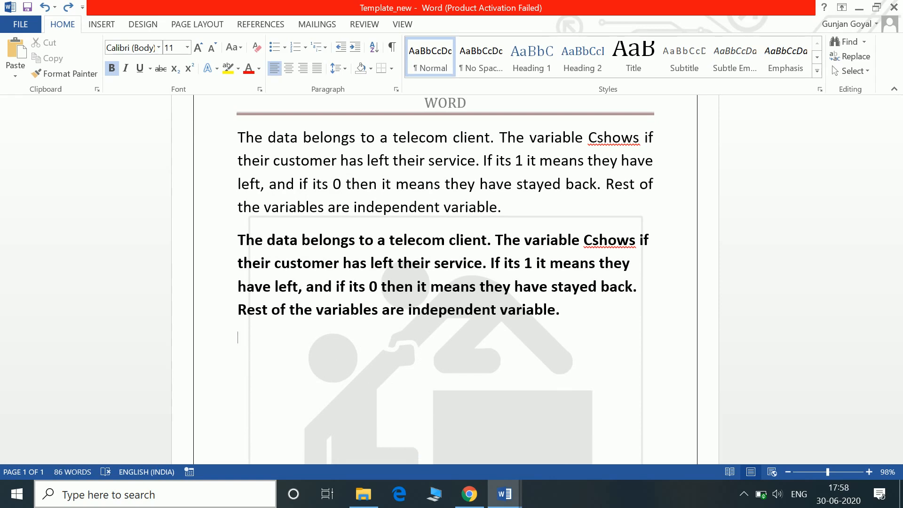
{"action": "left_click", "coordinate": [274, 47]}
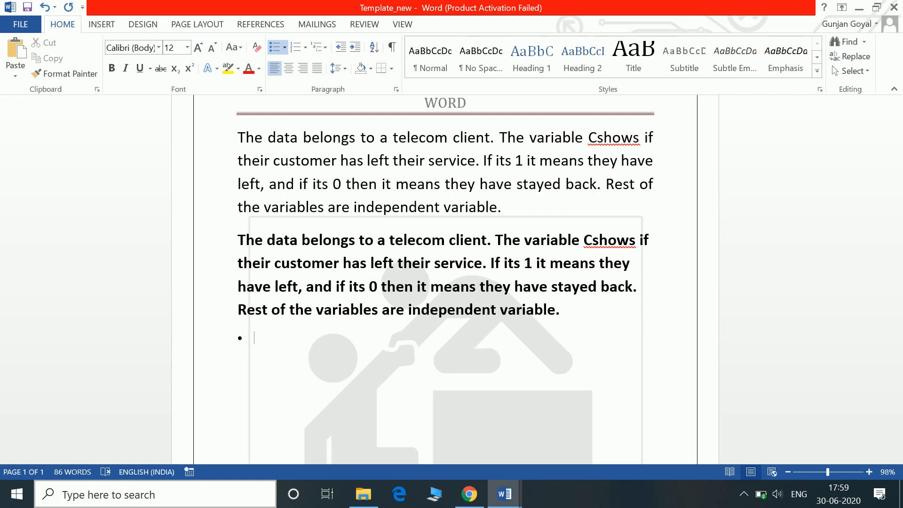
{"action": "left_click", "coordinate": [172, 47]}
{"action": "type", "text": "22"}
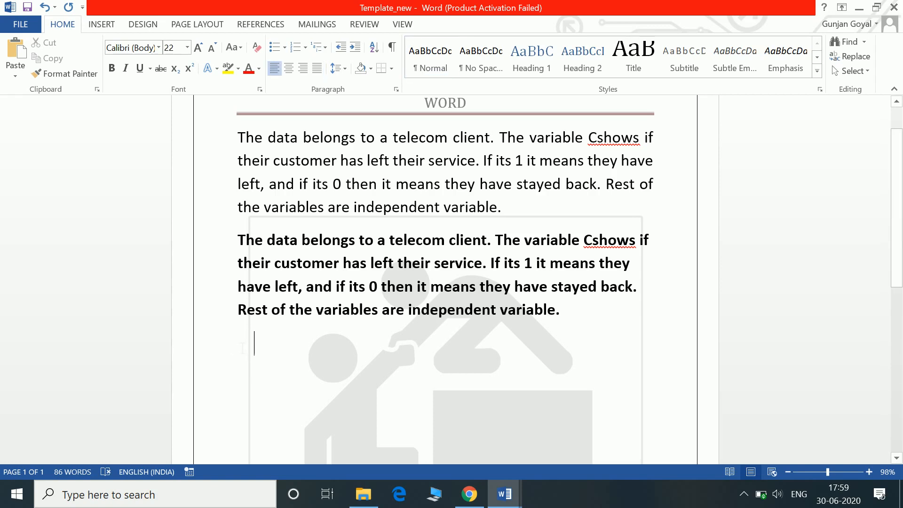
{"action": "left_click", "coordinate": [172, 47]}
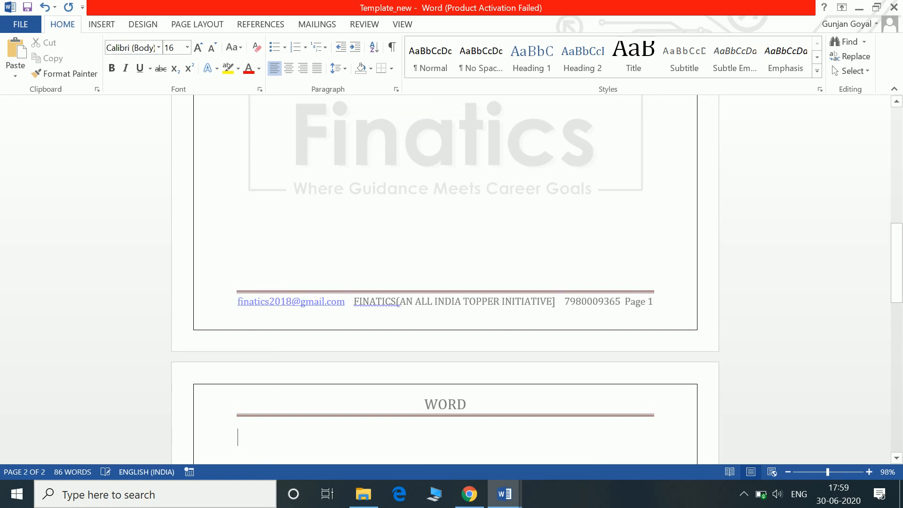
- Remove the extra page and type A followed by a subscript n
{"action": "scroll", "scroll_direction": "up", "scroll_amount": 3}
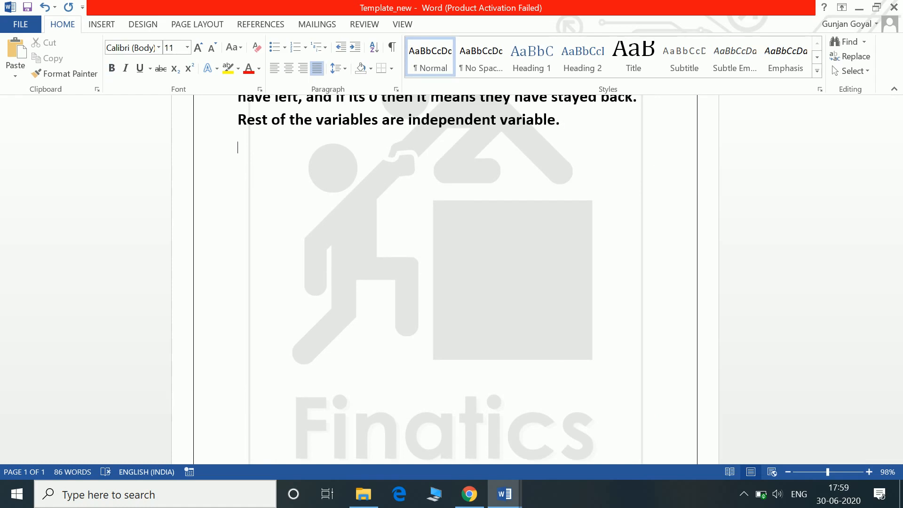
{"action": "mouse_move", "coordinate": [217, 280]}
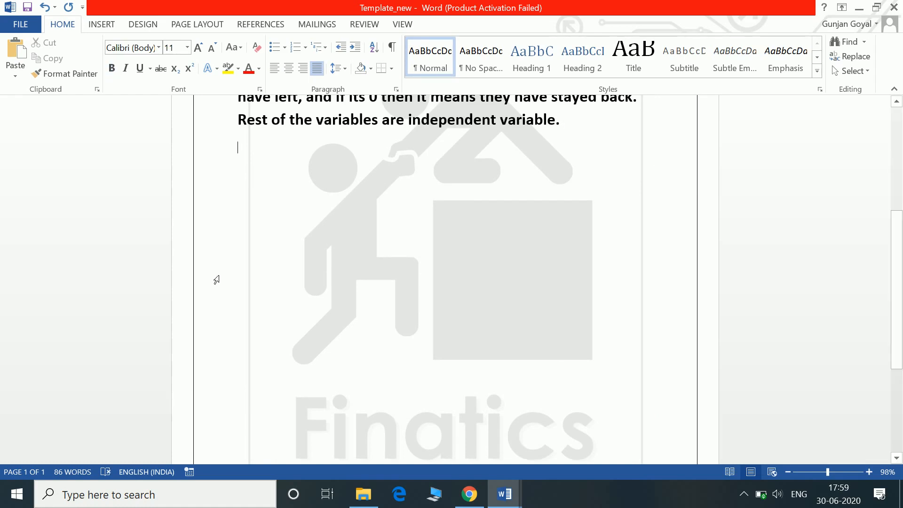
{"action": "scroll", "scroll_direction": "down", "scroll_amount": 3}
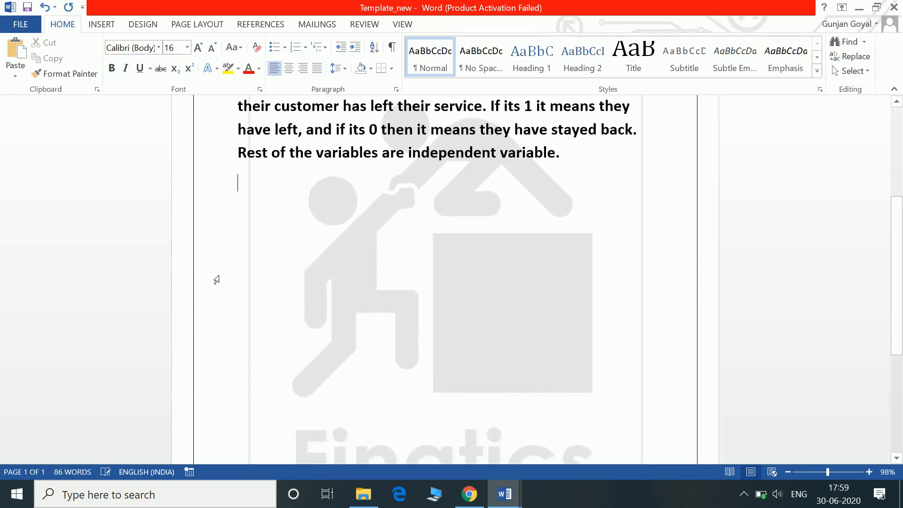
{"action": "type", "text": "A"}
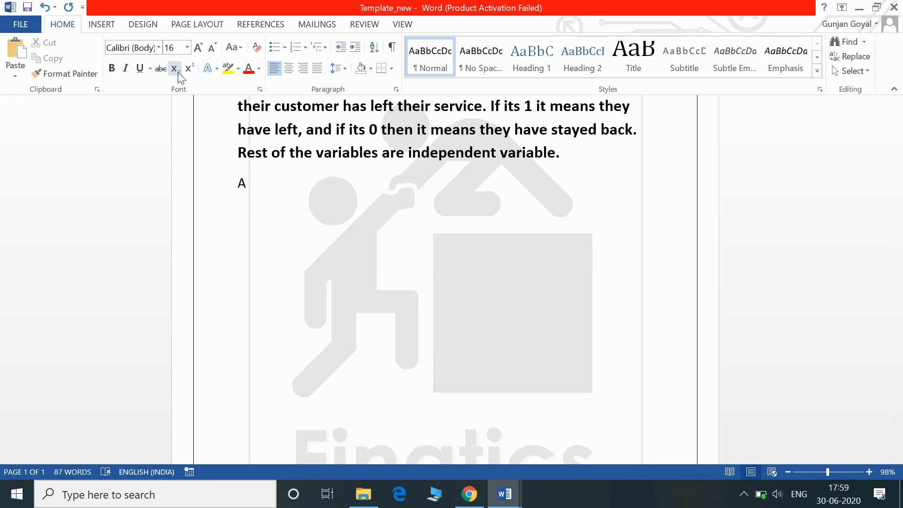
{"action": "left_click", "coordinate": [174, 68]}
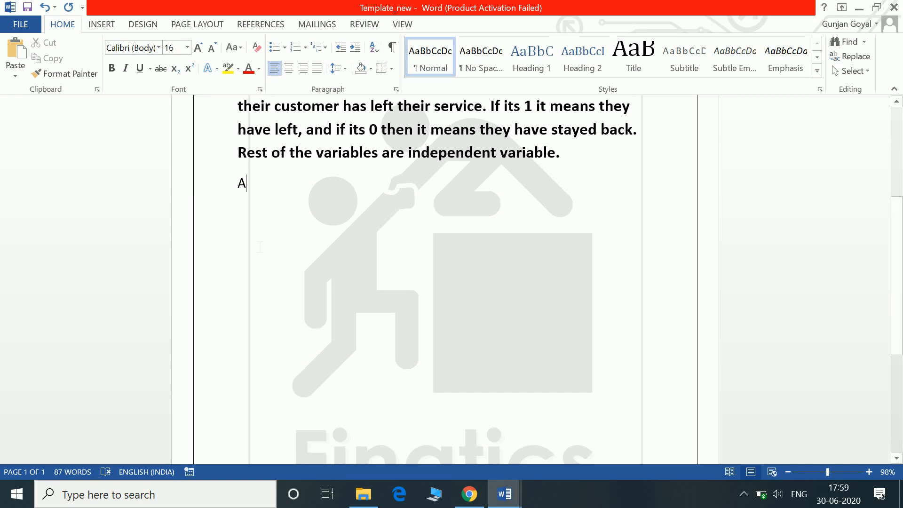
{"action": "left_click", "coordinate": [174, 68]}
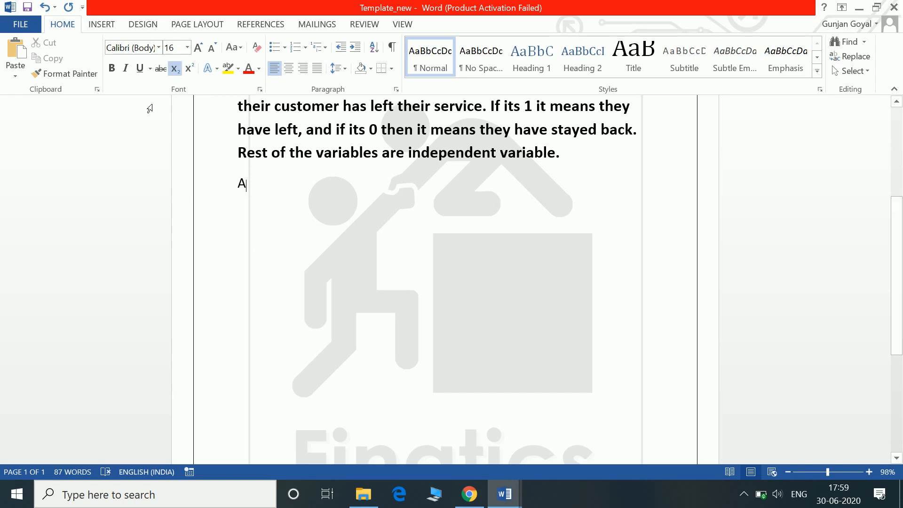
{"action": "type", "text": "n"}
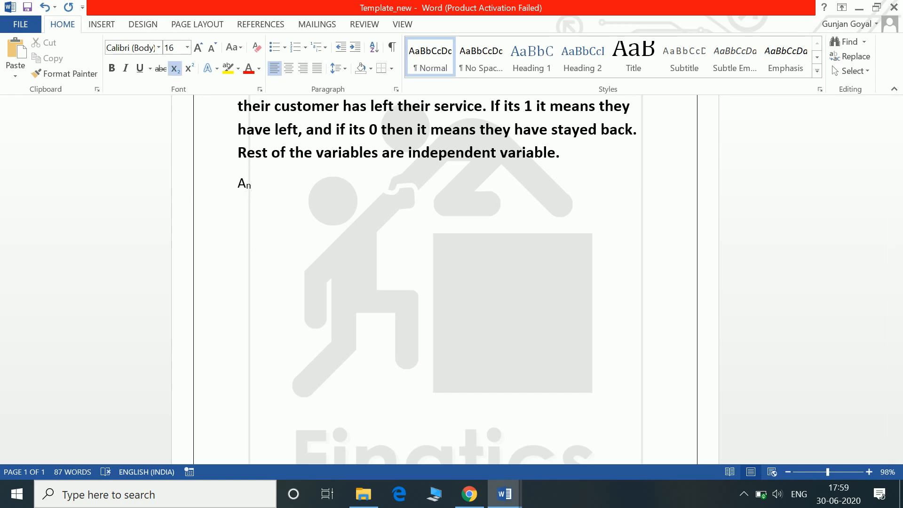
{"action": "mouse_move", "coordinate": [213, 213]}
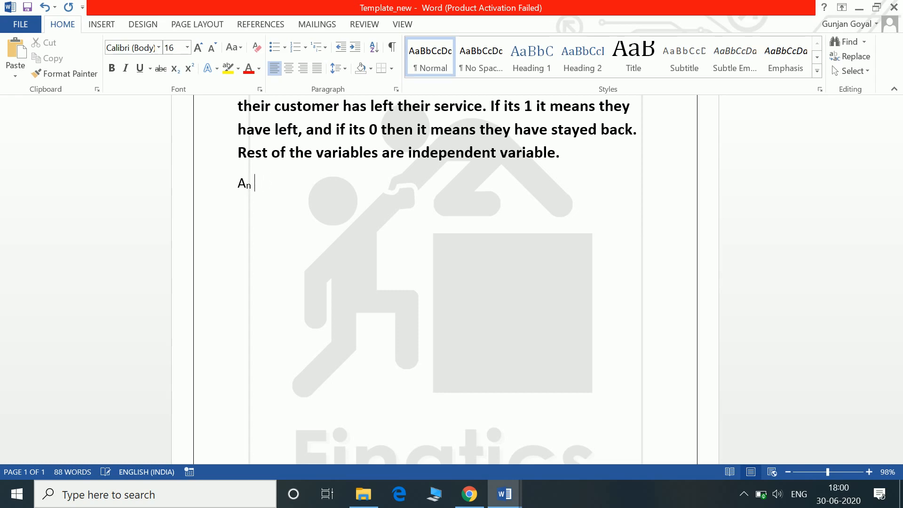
- Type N with superscript ggg and select 'variable' in the bold paragraph
{"action": "type", "text": "N"}
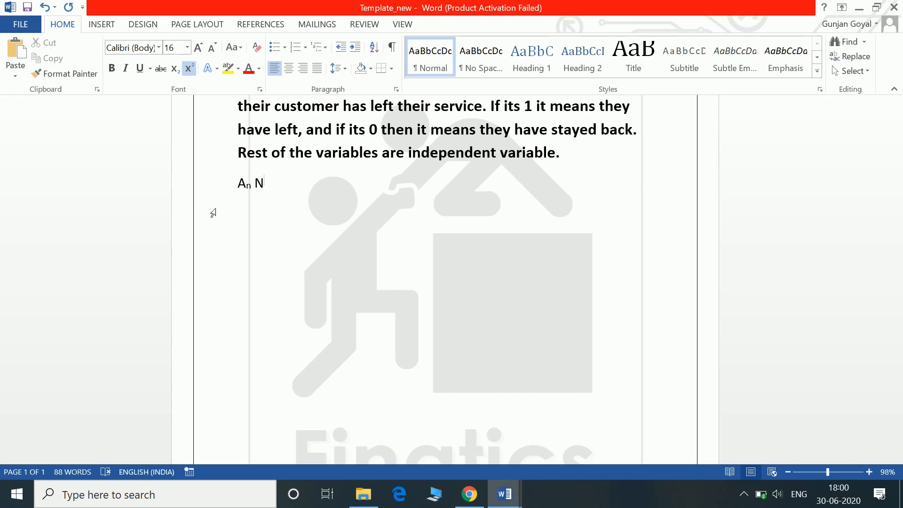
{"action": "type", "text": "ggg"}
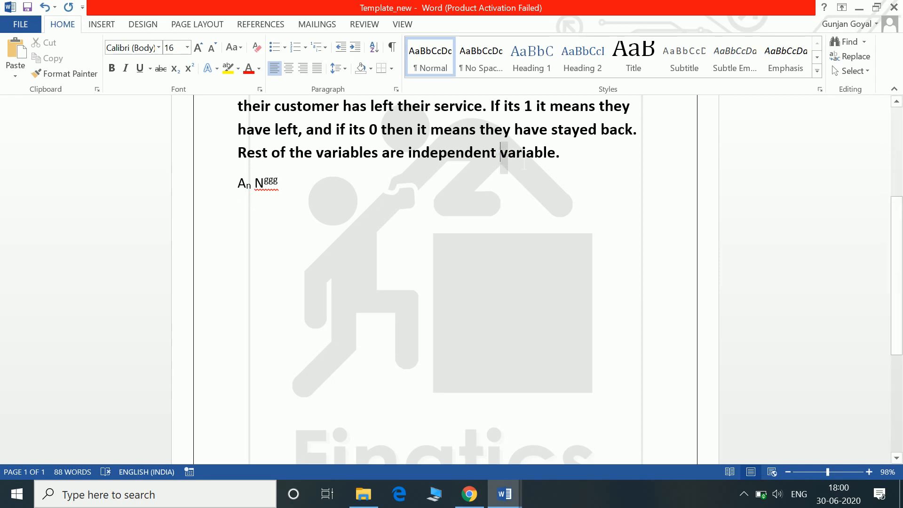
{"action": "double_click", "coordinate": [527, 153]}
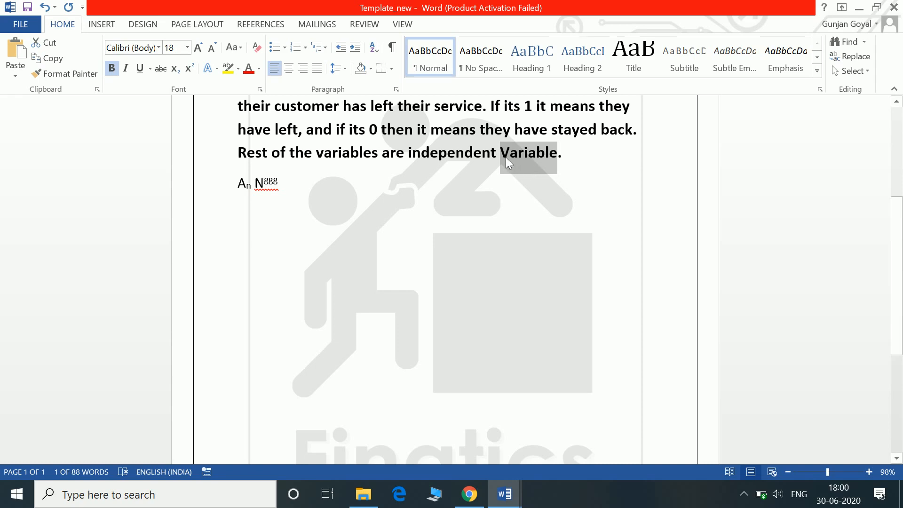
{"action": "mouse_move", "coordinate": [507, 160]}
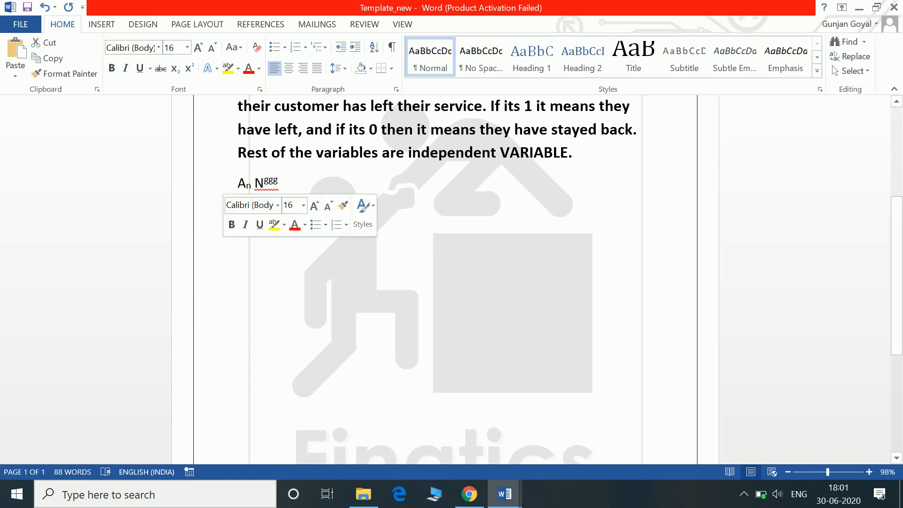
{"action": "type", "text": "nnnn"}
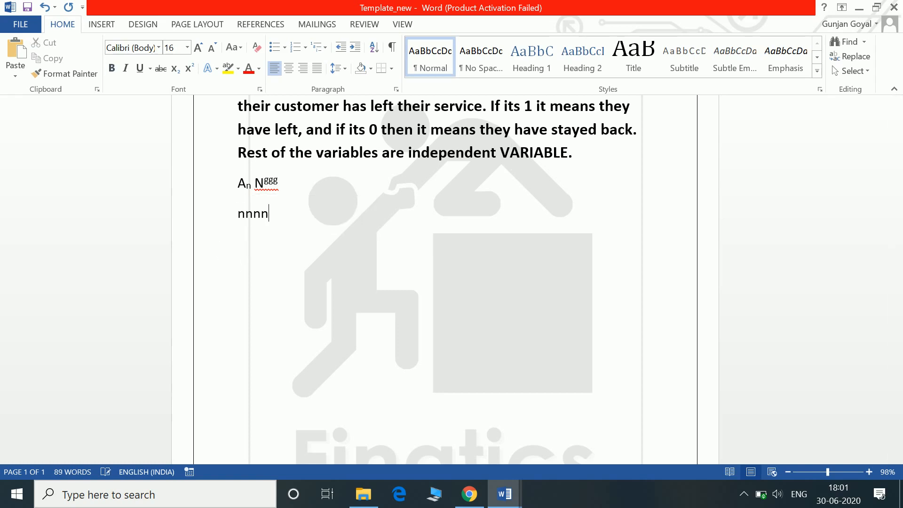
{"action": "key", "text": "Backspace"}
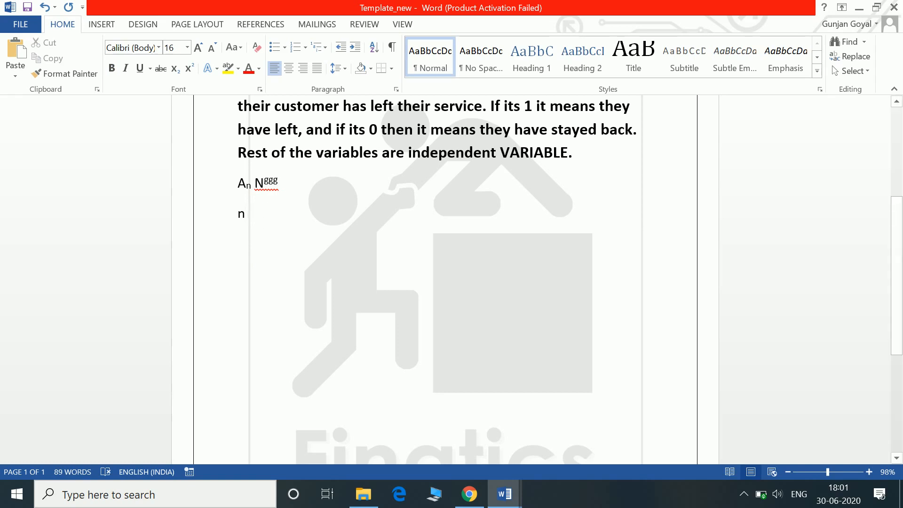
{"action": "key", "text": "Backspace"}
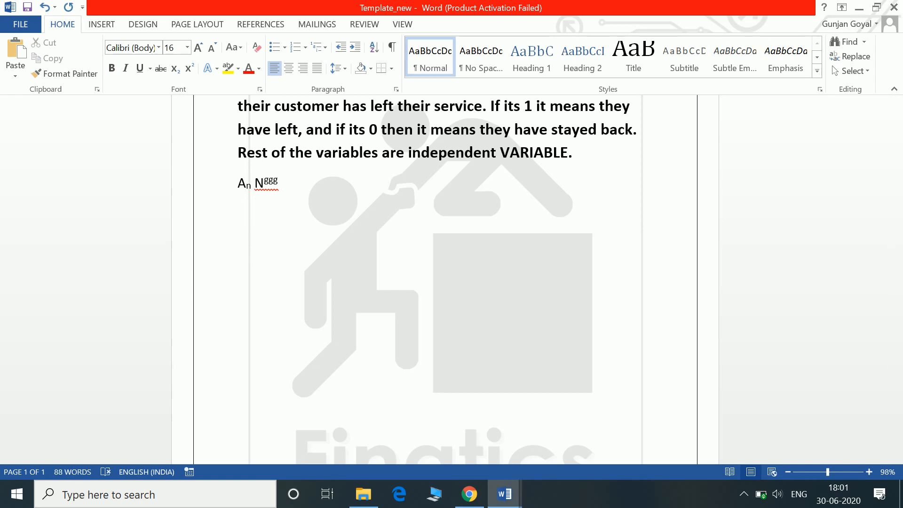
{"action": "type", "text": "a"}
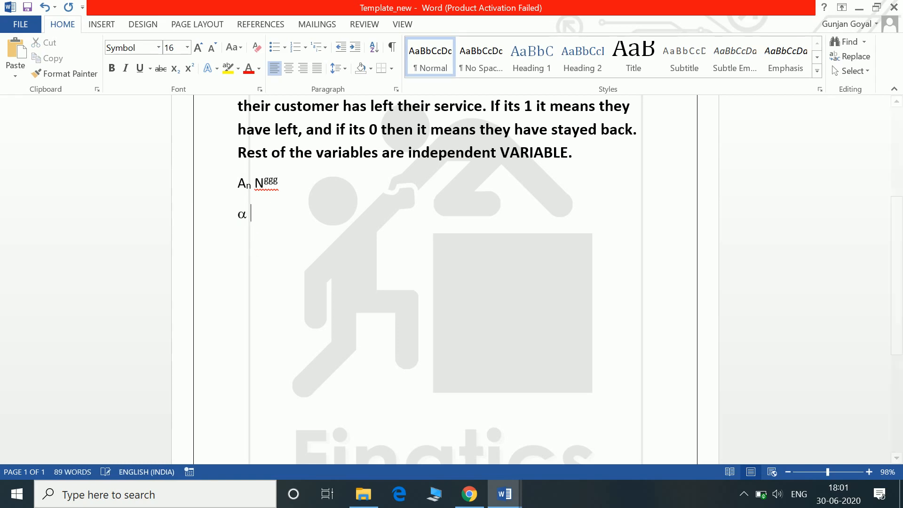
{"action": "type", "text": "λμ"}
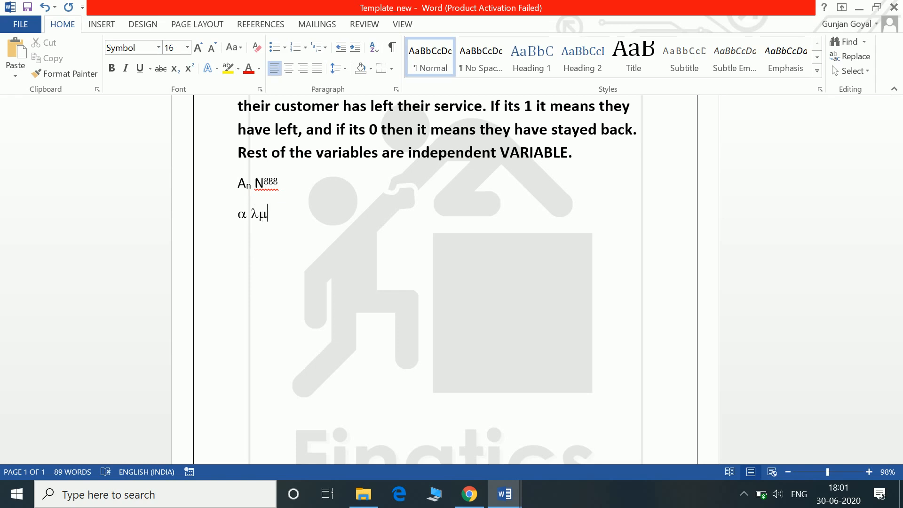
{"action": "key", "text": "ctrl+z"}
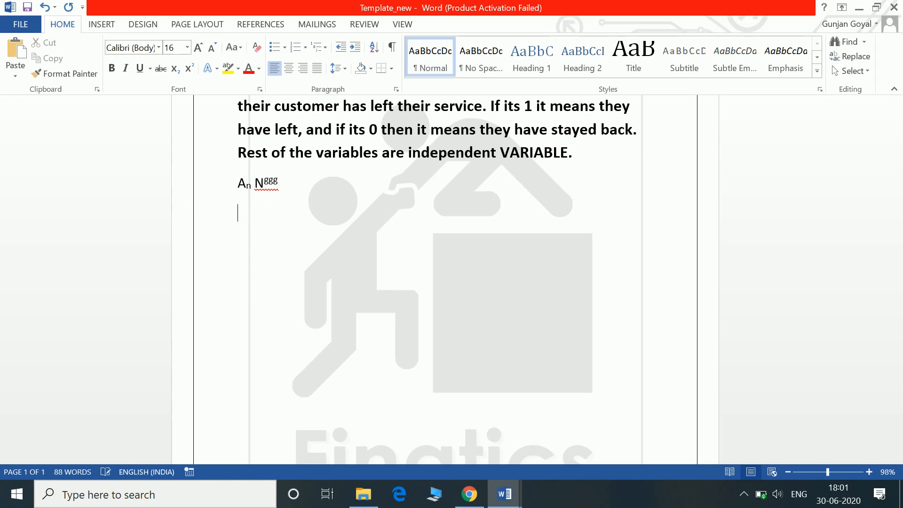
{"action": "type", "text": "nnnn"}
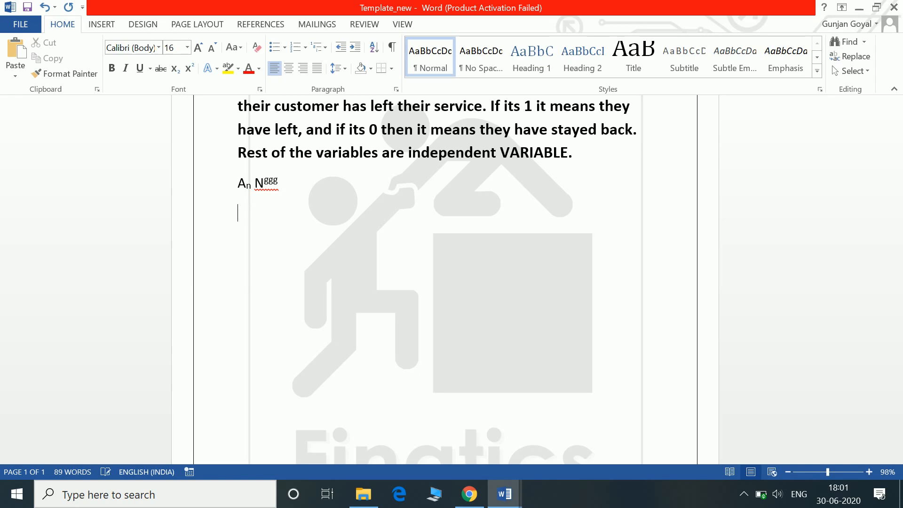
{"action": "key", "text": "Backspace"}
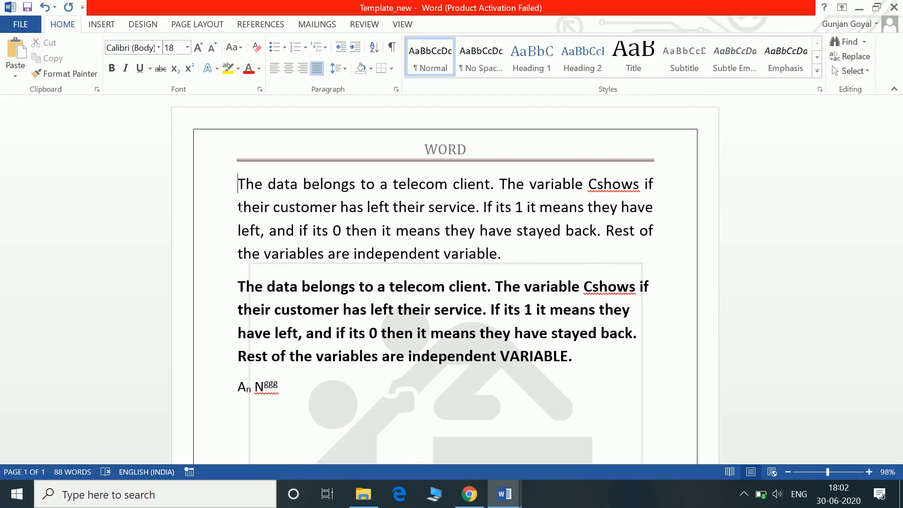
{"action": "right_click", "coordinate": [612, 183]}
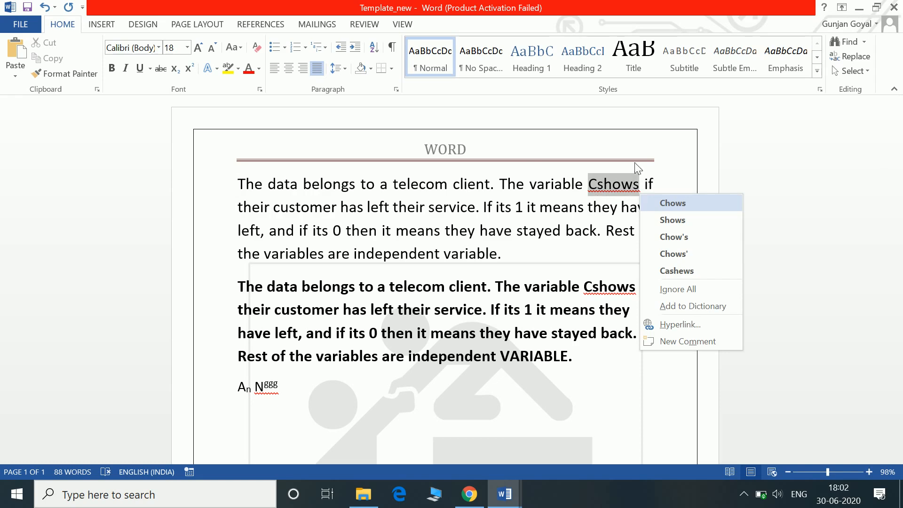
{"action": "mouse_move", "coordinate": [538, 234]}
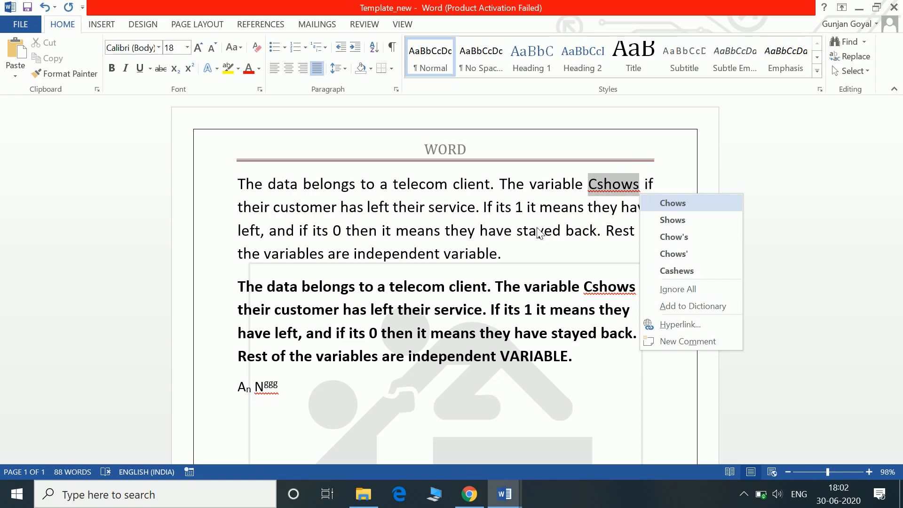
{"action": "mouse_move", "coordinate": [246, 237]}
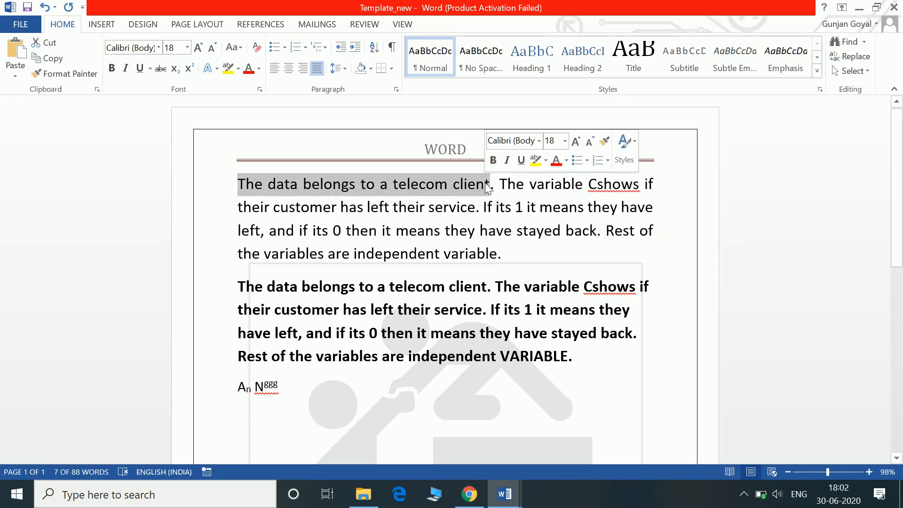
{"action": "mouse_move", "coordinate": [142, 264]}
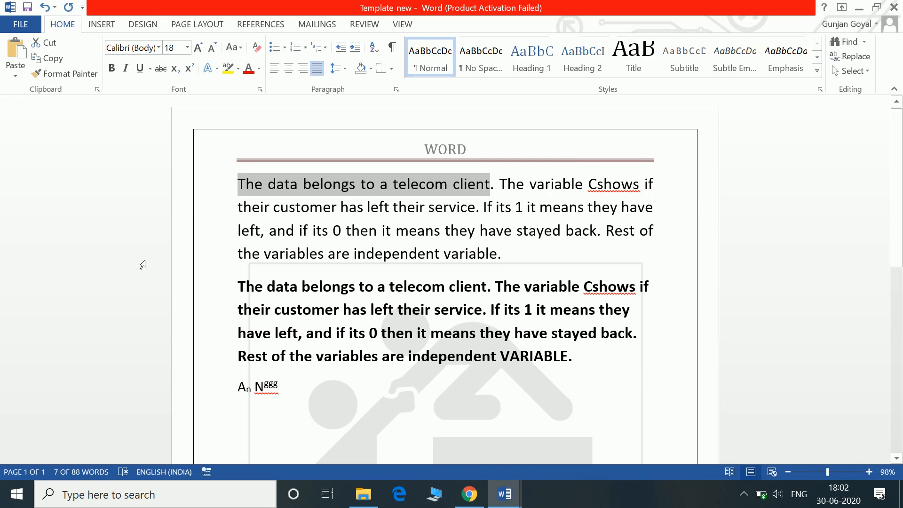
- Underline and un-underline the first sentence, then start an equation with subscripted a
{"action": "left_click", "coordinate": [139, 68]}
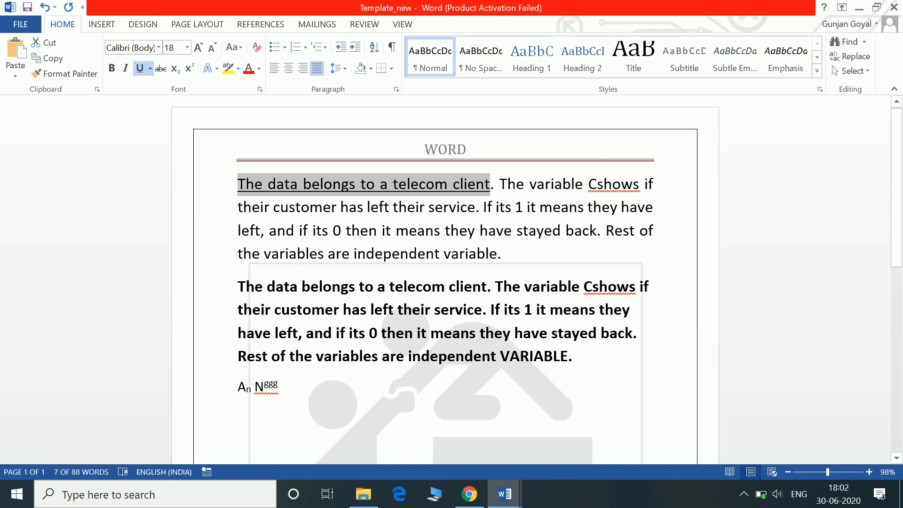
{"action": "left_click", "coordinate": [140, 68]}
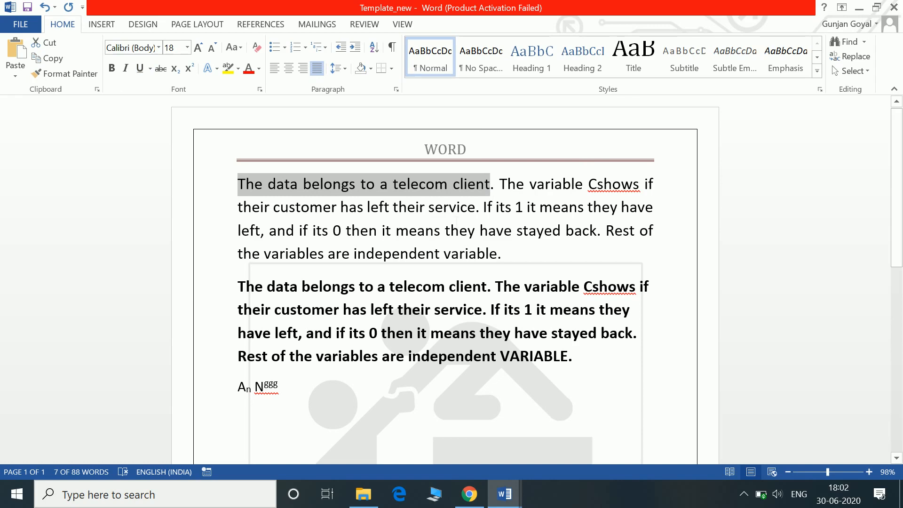
{"action": "left_click", "coordinate": [139, 68]}
{"action": "type", "text": "a_"}
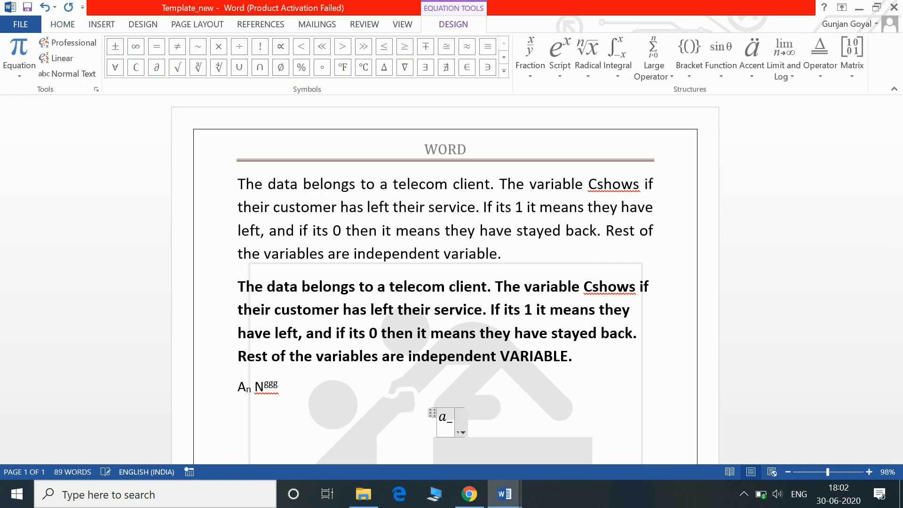
- Undo the unfinished 'a_' equation and enter the page header editing view
{"action": "type", "text": "b"}
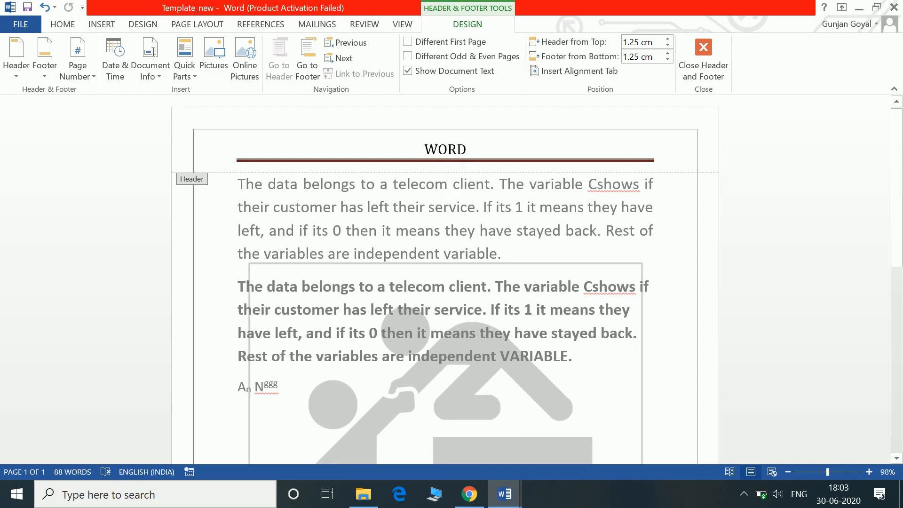
- Close and reopen the header, then select the watermark picture inside it
{"action": "left_click", "coordinate": [703, 47]}
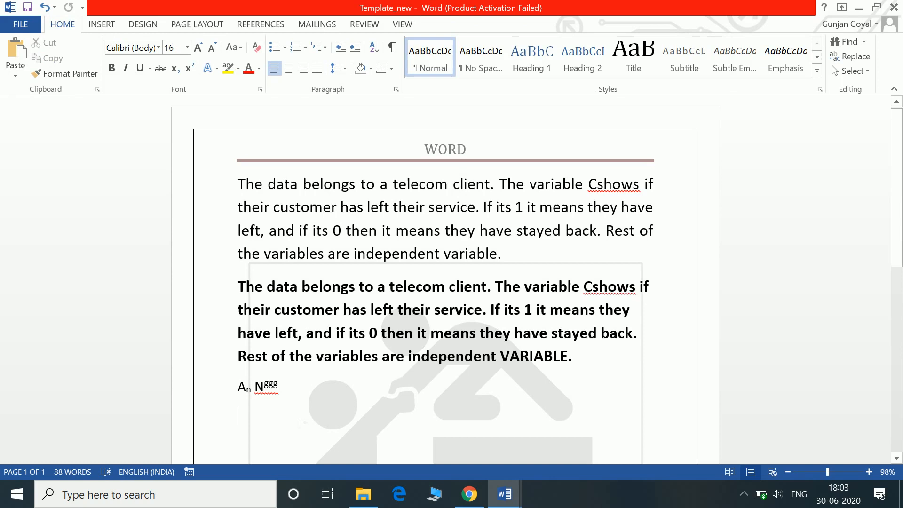
{"action": "left_click", "coordinate": [585, 56]}
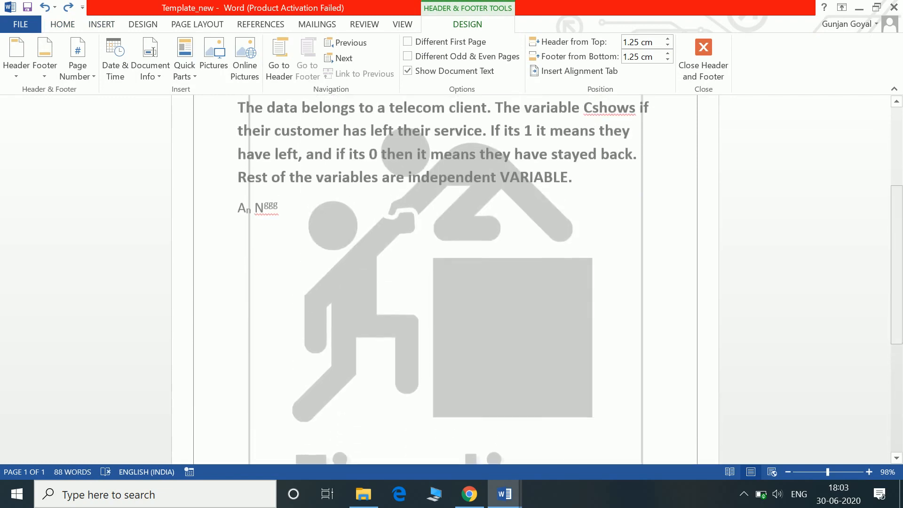
{"action": "left_click", "coordinate": [380, 229]}
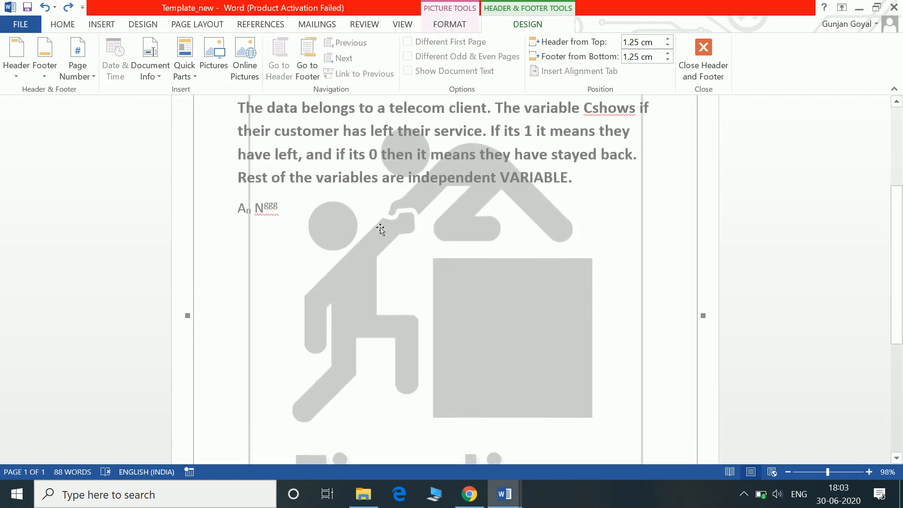
{"action": "mouse_move", "coordinate": [295, 223]}
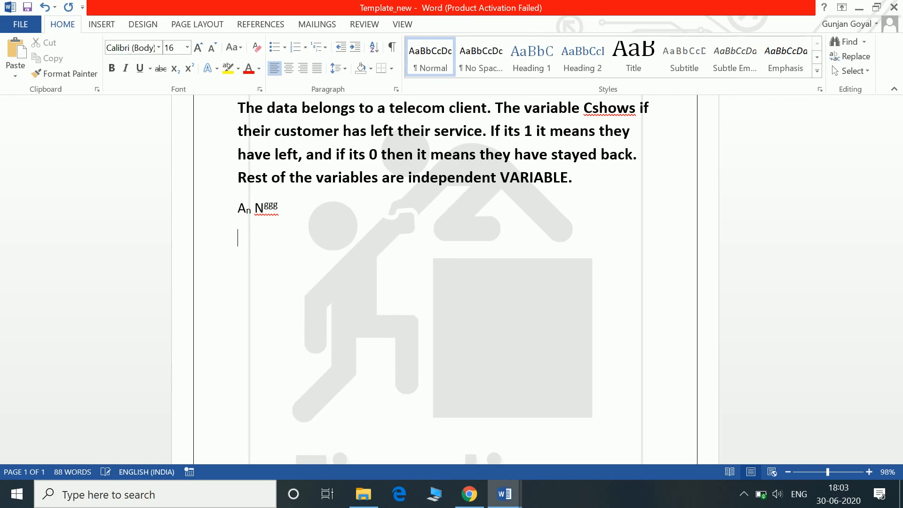
- Preview Page Number's Bottom of Page styles, then the Current Position styles
{"action": "left_click", "coordinate": [101, 24]}
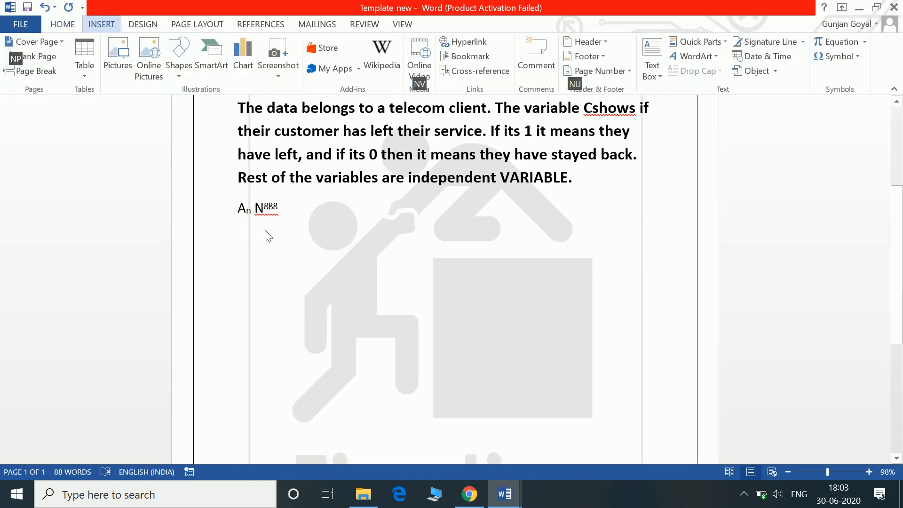
{"action": "left_click", "coordinate": [598, 71]}
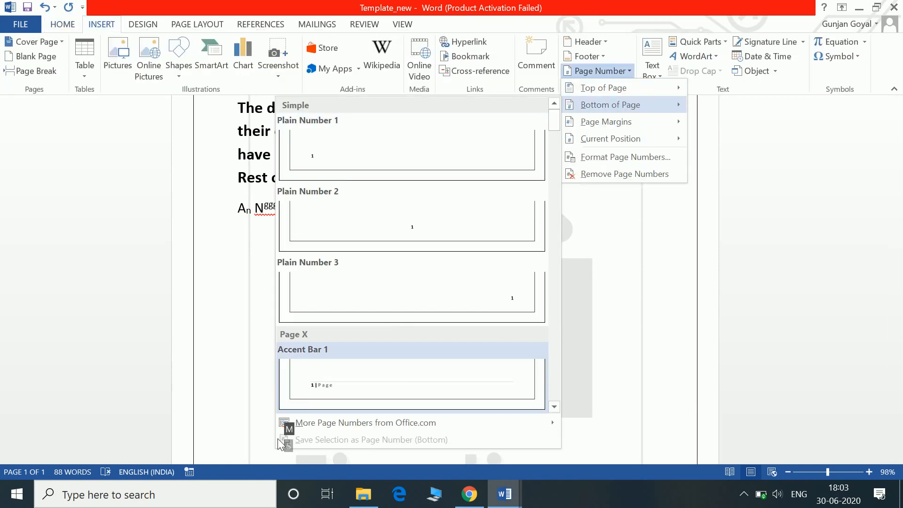
{"action": "mouse_move", "coordinate": [303, 263]}
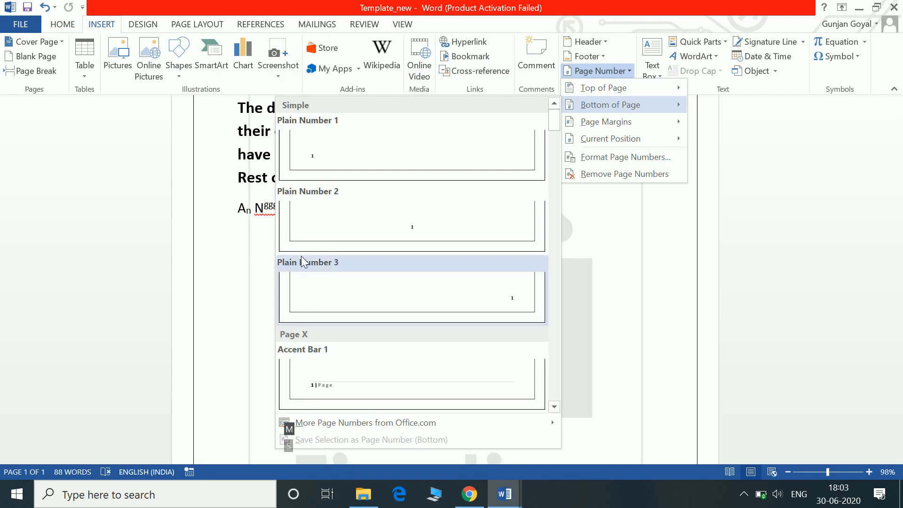
{"action": "mouse_move", "coordinate": [192, 326]}
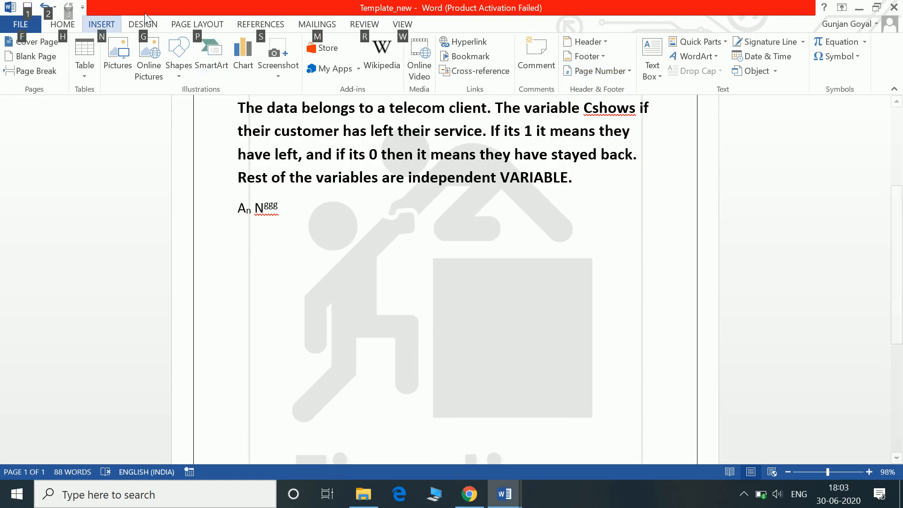
{"action": "key", "text": "Alt"}
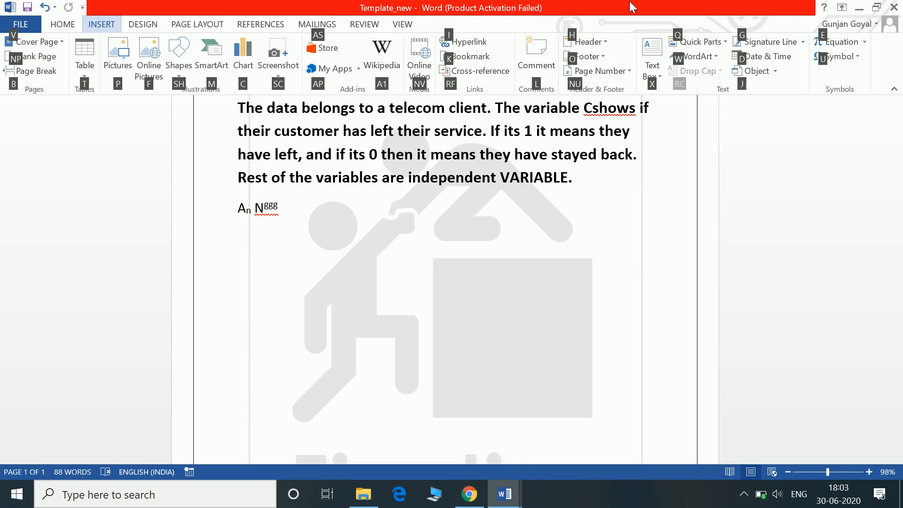
{"action": "mouse_move", "coordinate": [570, 93]}
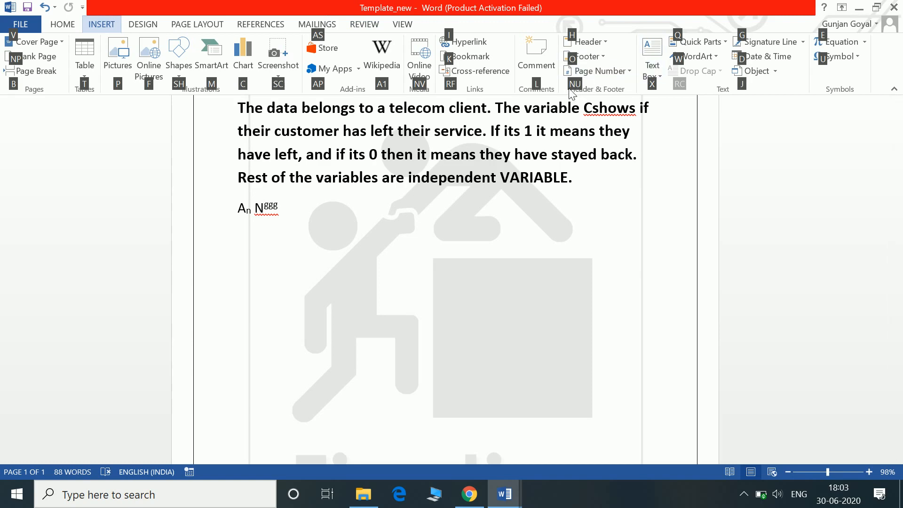
{"action": "mouse_move", "coordinate": [568, 84]}
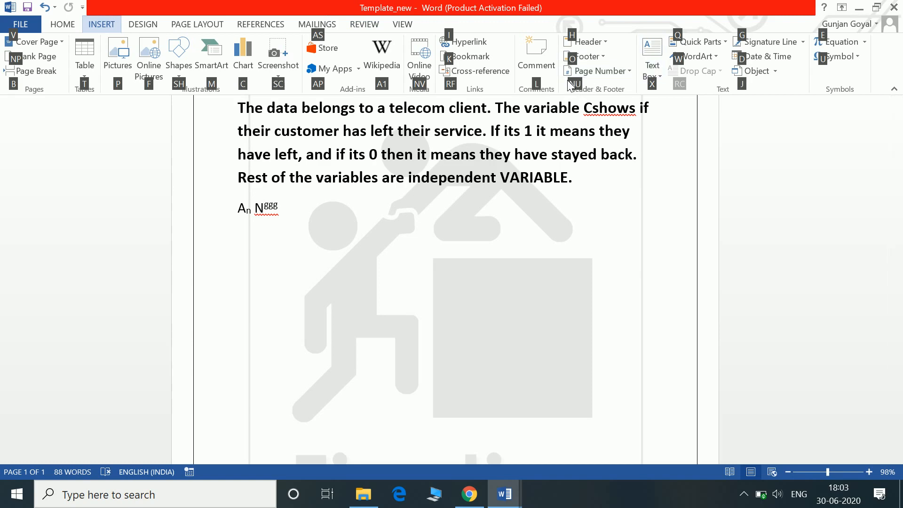
{"action": "left_click", "coordinate": [597, 71]}
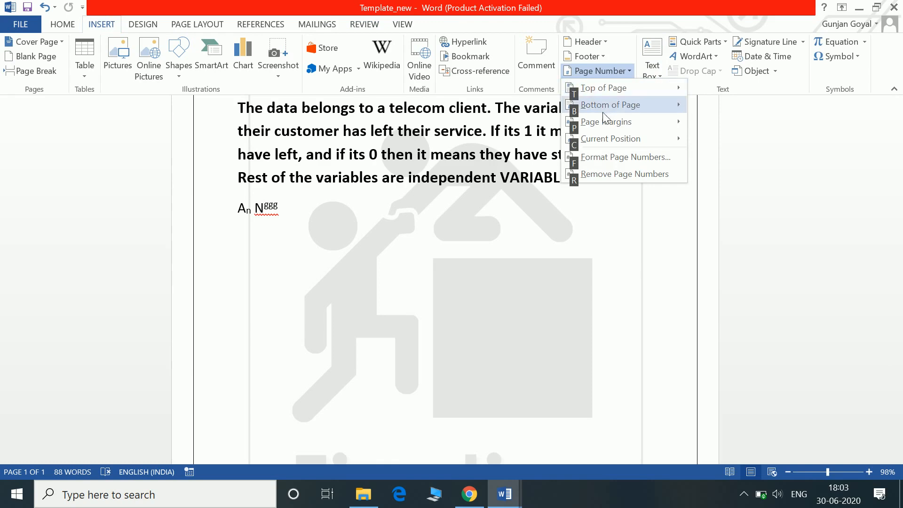
{"action": "mouse_move", "coordinate": [579, 88]}
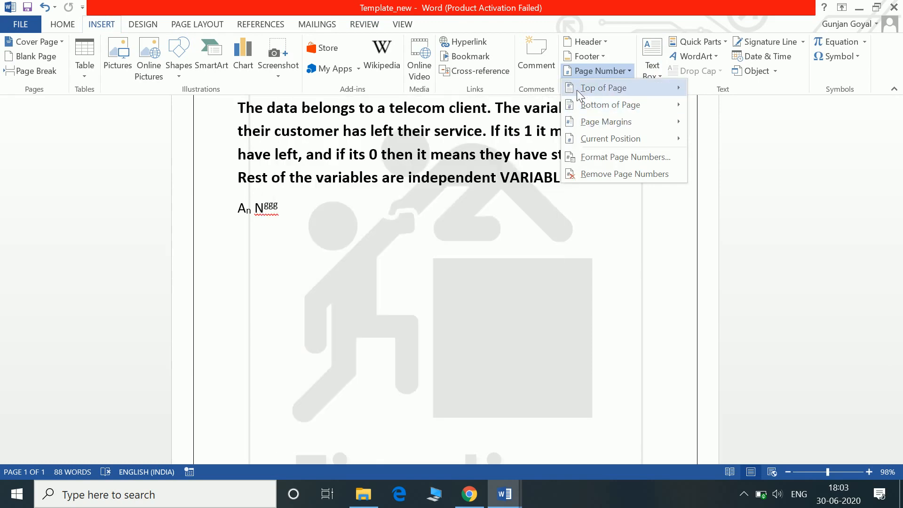
{"action": "mouse_move", "coordinate": [609, 138]}
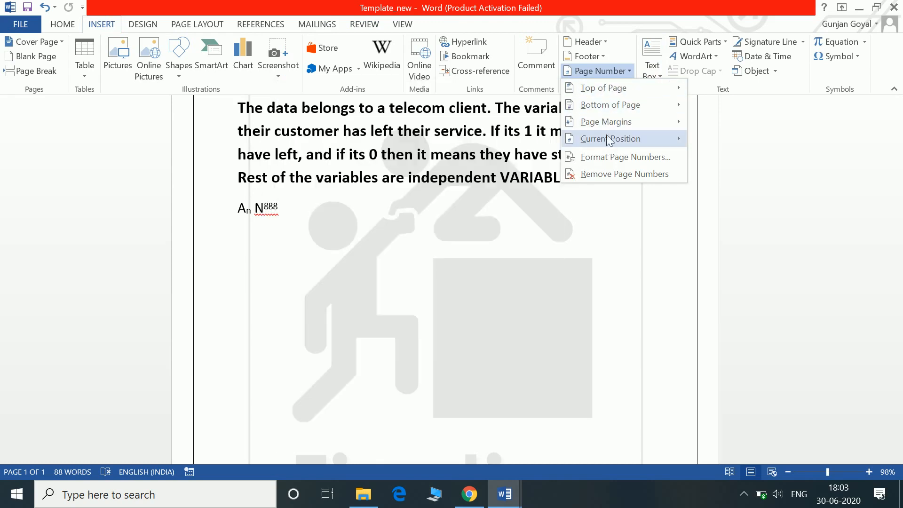
{"action": "left_click", "coordinate": [609, 138]}
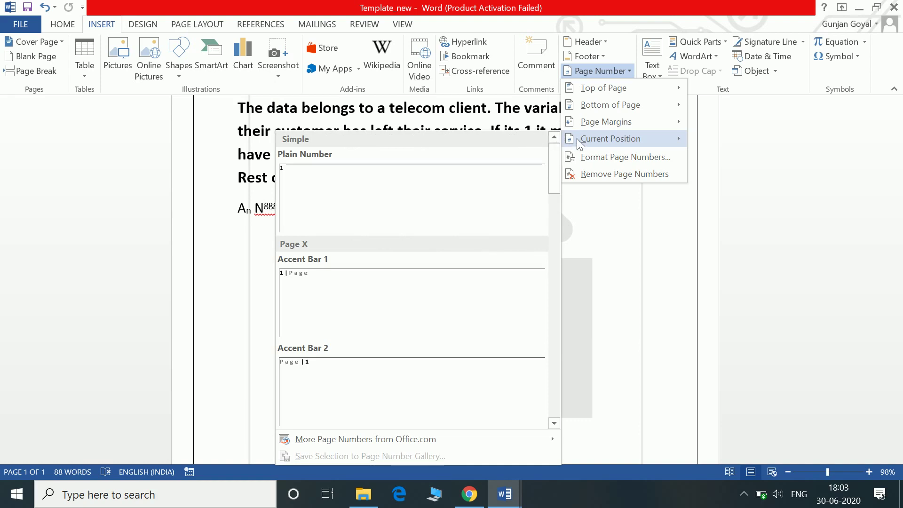
{"action": "mouse_move", "coordinate": [589, 148]}
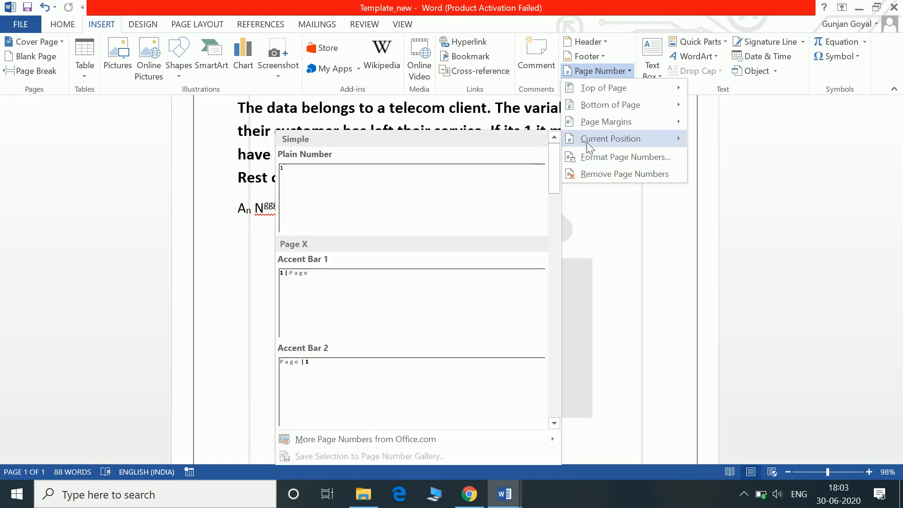